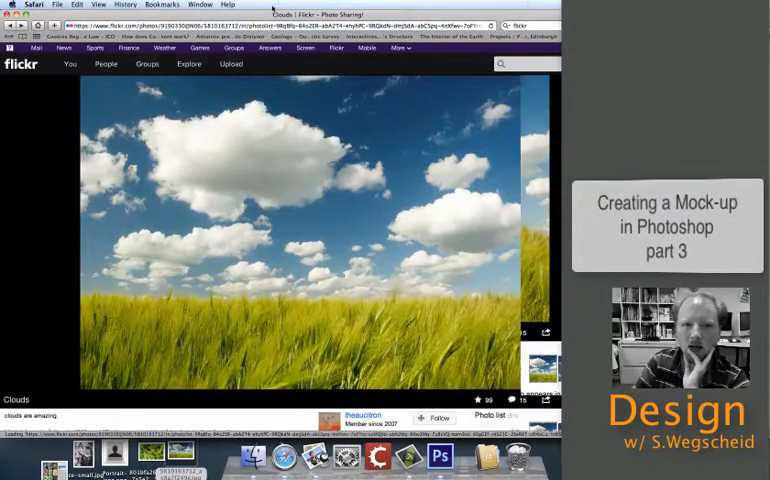
# Search Flickr for clouds, open a storm-cloud photo and view its Creative Commons license
pyautogui.click(162, 4)
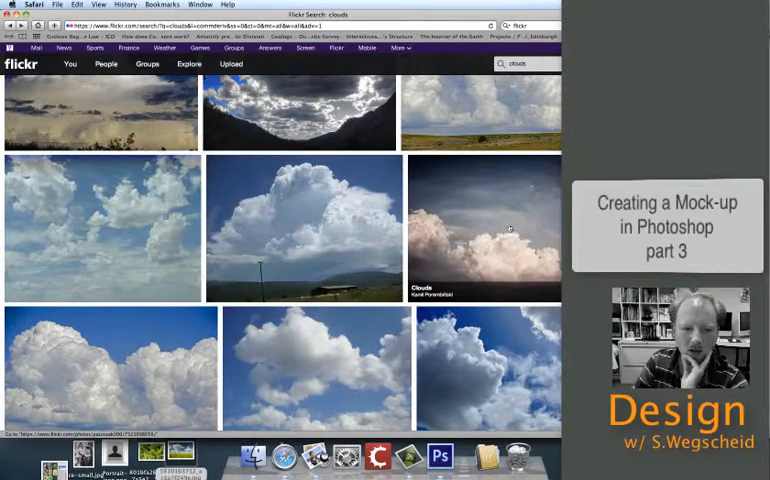
pyautogui.click(486, 228)
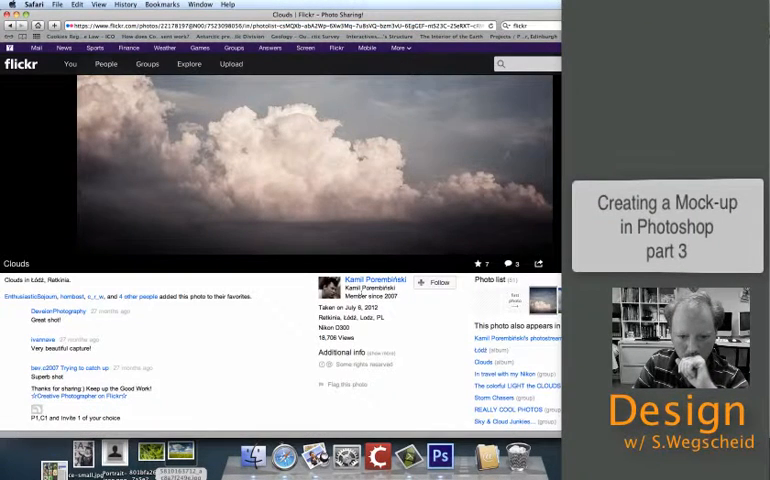
pyautogui.click(360, 364)
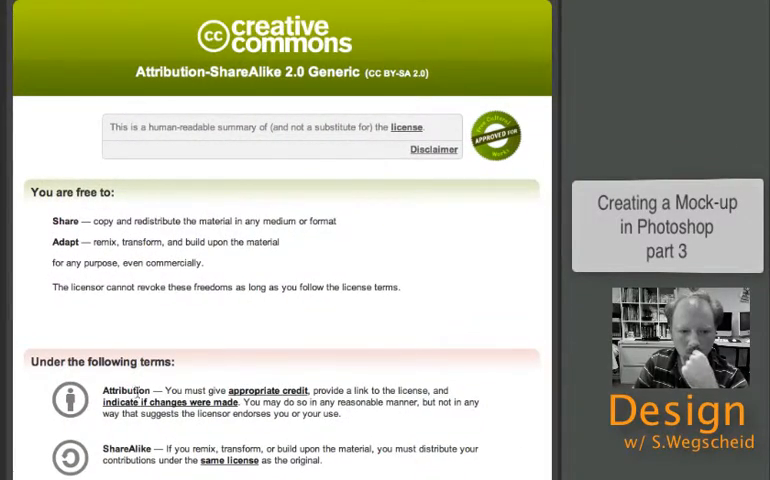
pyautogui.moveTo(112, 252)
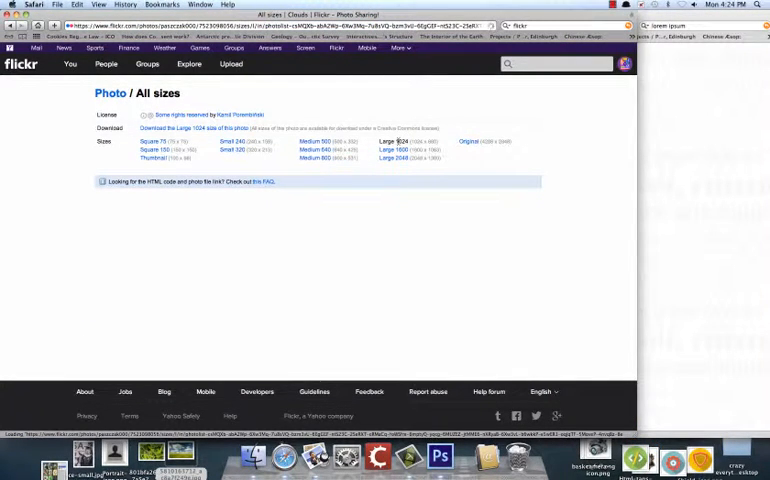
# View the Large size of the storm-cloud photo on its All sizes page
pyautogui.click(392, 140)
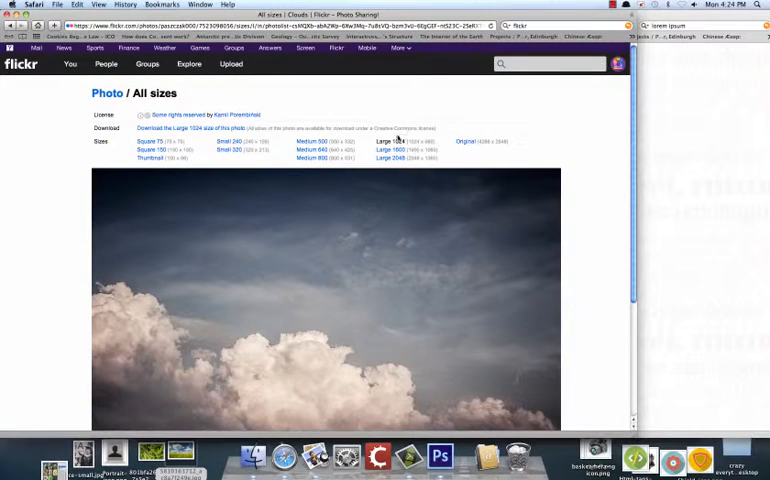
pyautogui.moveTo(248, 302)
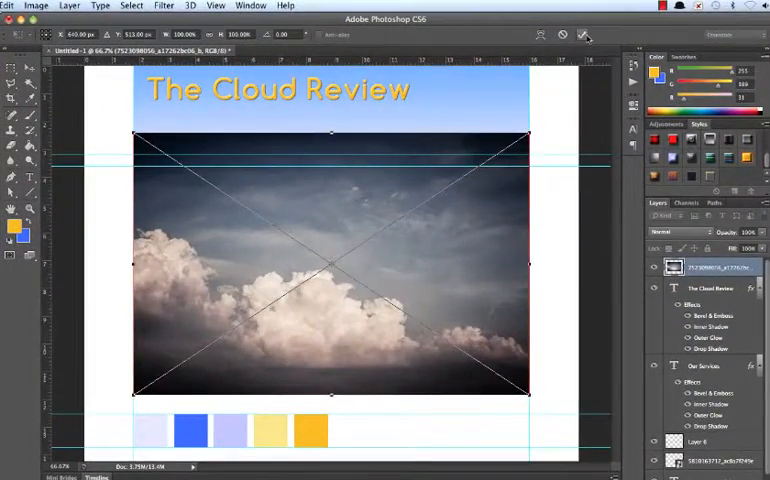
# Commit the placed cloud photo, move it up into the banner and set a blending mode for it
pyautogui.click(584, 36)
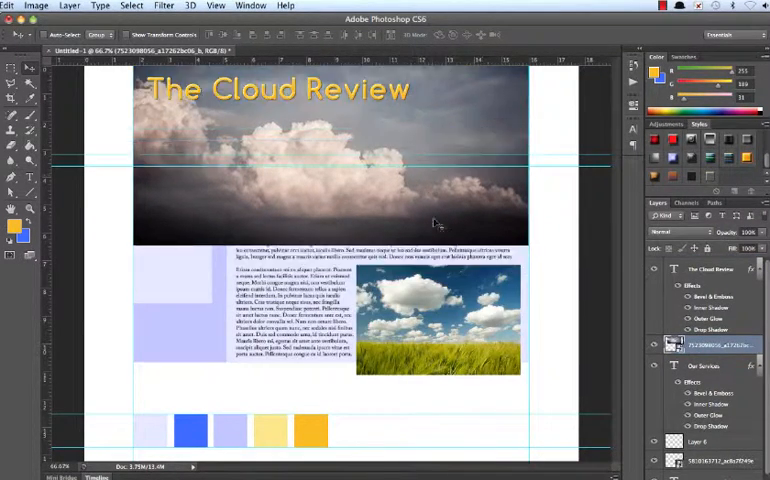
pyautogui.moveTo(436, 224); pyautogui.dragTo(436, 176)
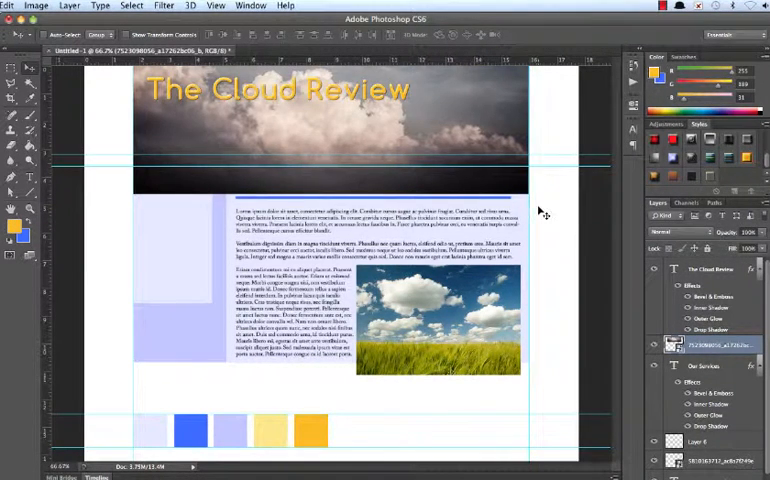
pyautogui.click(672, 232)
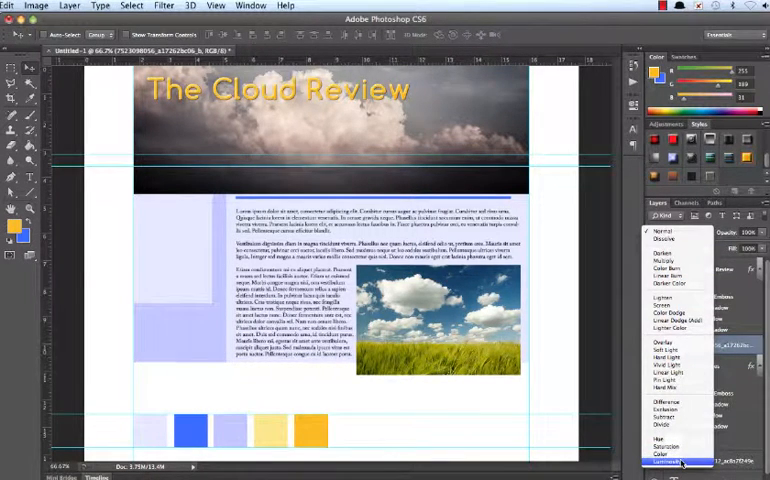
pyautogui.click(668, 462)
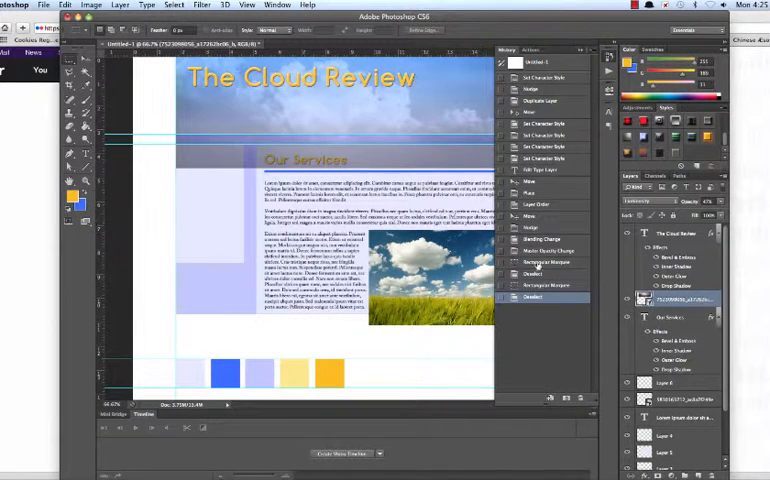
# Attempt an edit on the banner photo and dismiss the smart object not-editable warning
pyautogui.click(548, 262)
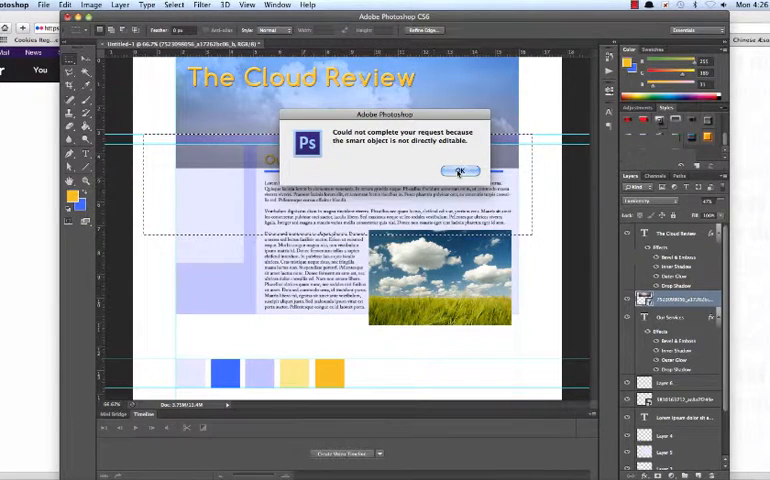
pyautogui.click(458, 170)
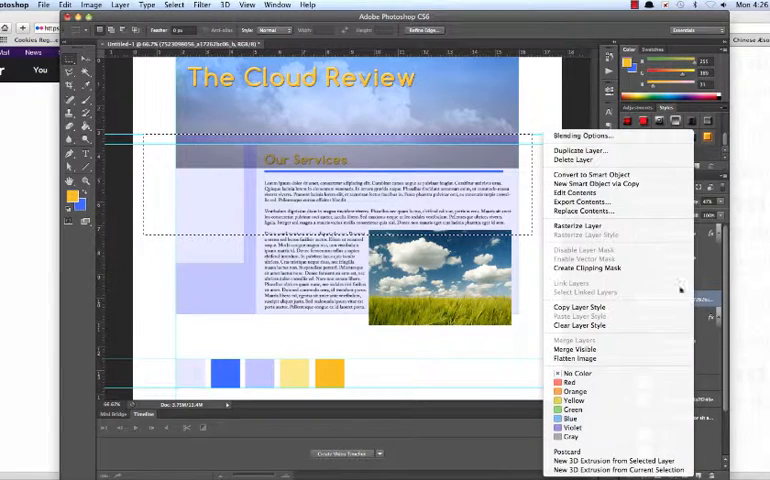
pyautogui.moveTo(570, 224)
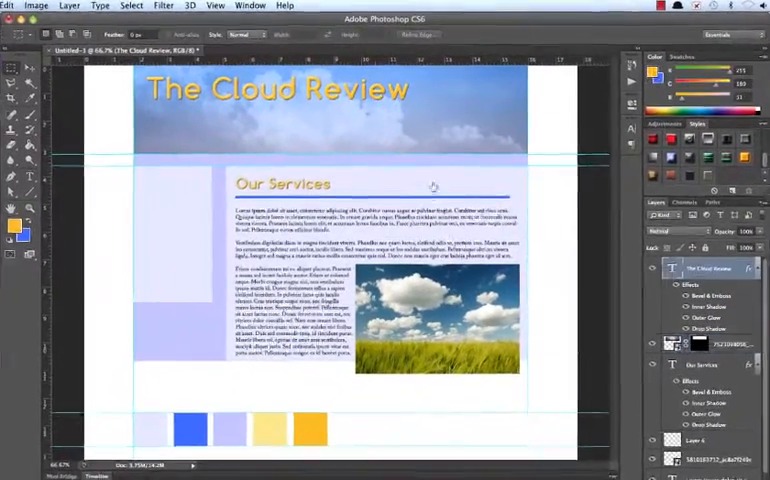
# Rename the bar's layer to Blue bar in the Layers panel and bring up its layer options
pyautogui.click(12, 52)
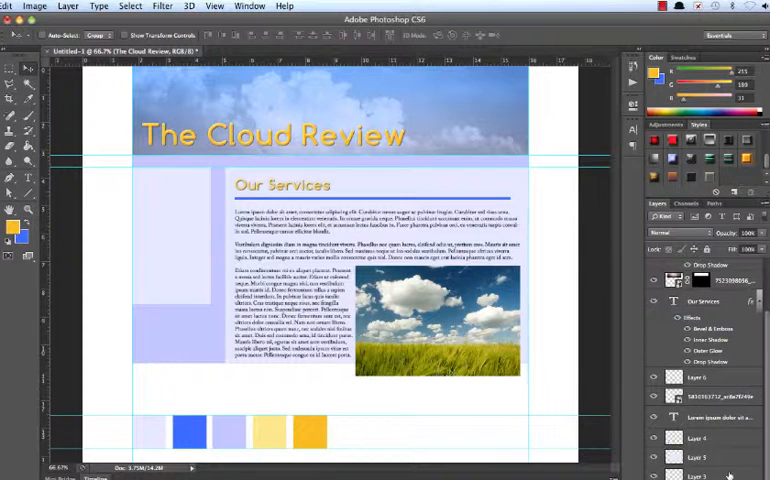
pyautogui.click(698, 476)
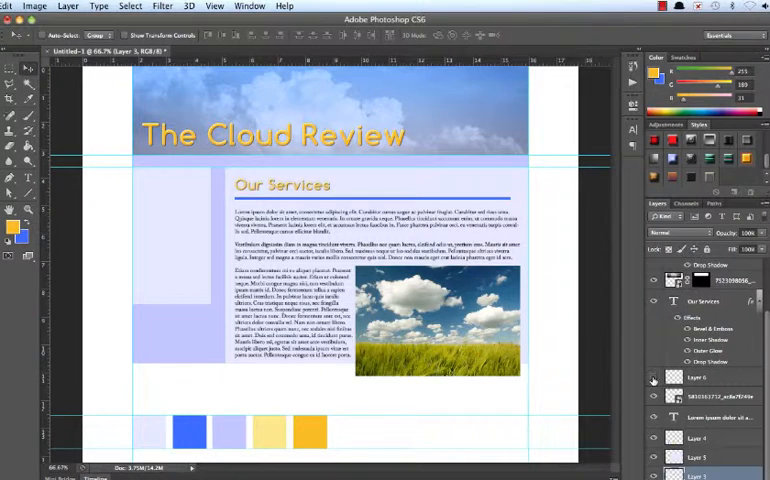
pyautogui.rightClick(700, 376)
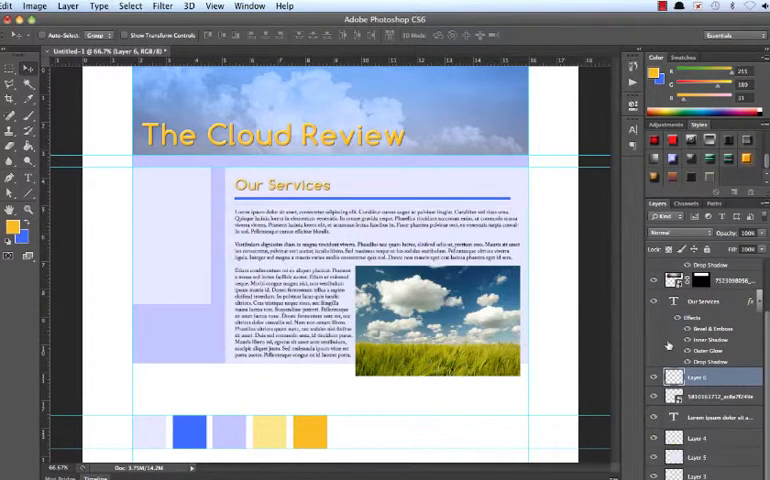
pyautogui.doubleClick(698, 376)
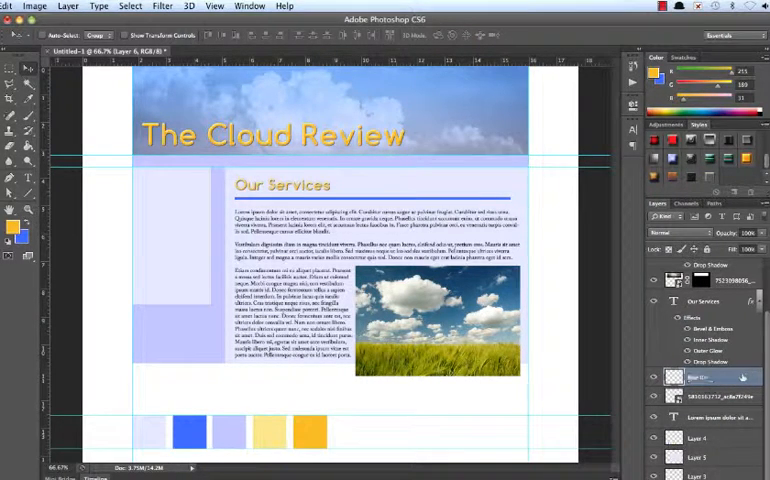
pyautogui.click(704, 300)
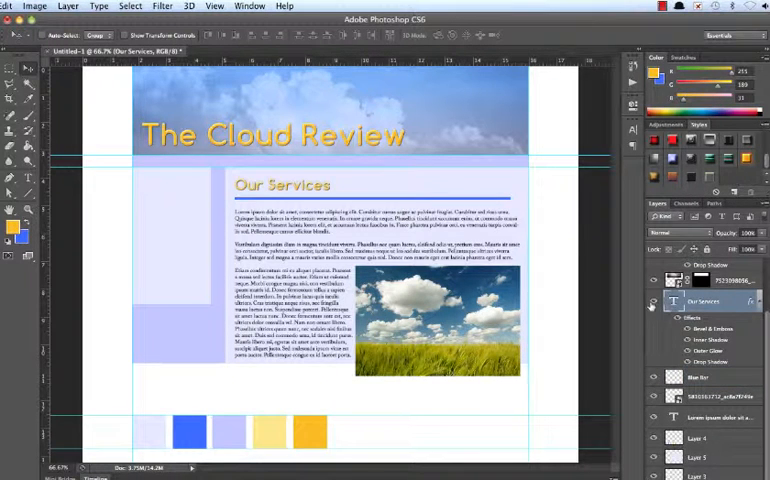
pyautogui.click(704, 376)
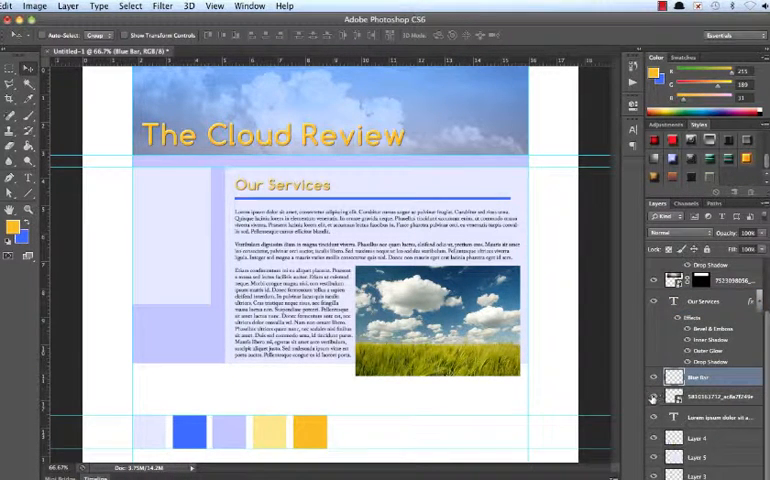
pyautogui.rightClick(700, 376)
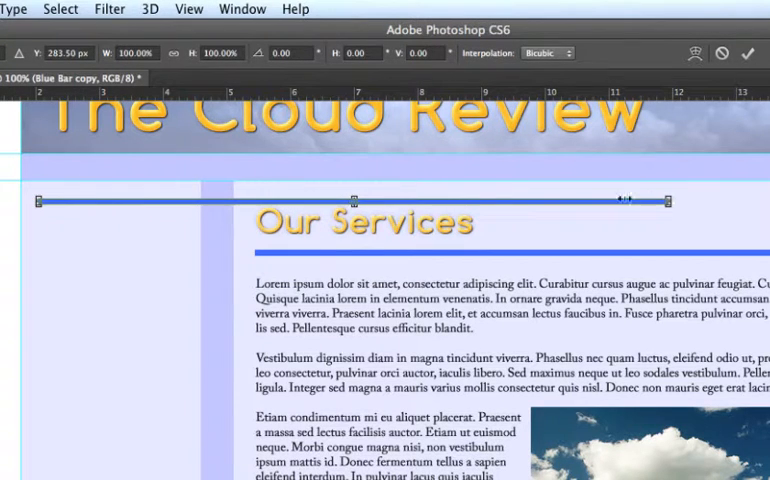
# Stretch the copied Blue bar and place blue rules at the top and lower down the left menu column
pyautogui.moveTo(664, 200); pyautogui.dragTo(188, 200)
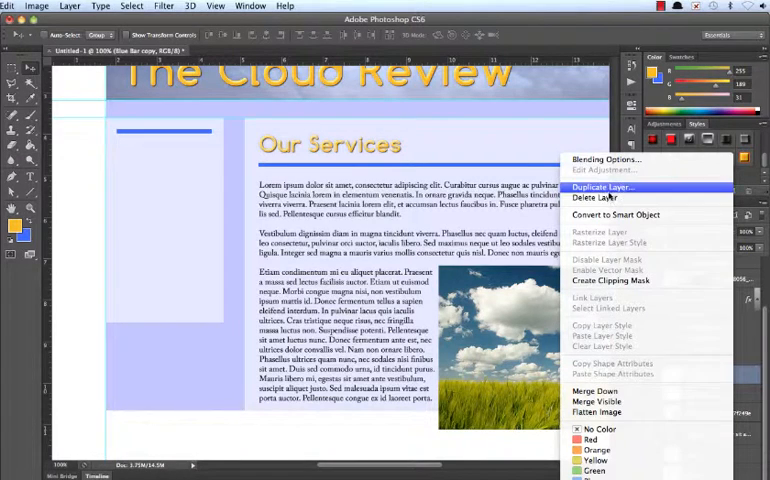
pyautogui.click(600, 188)
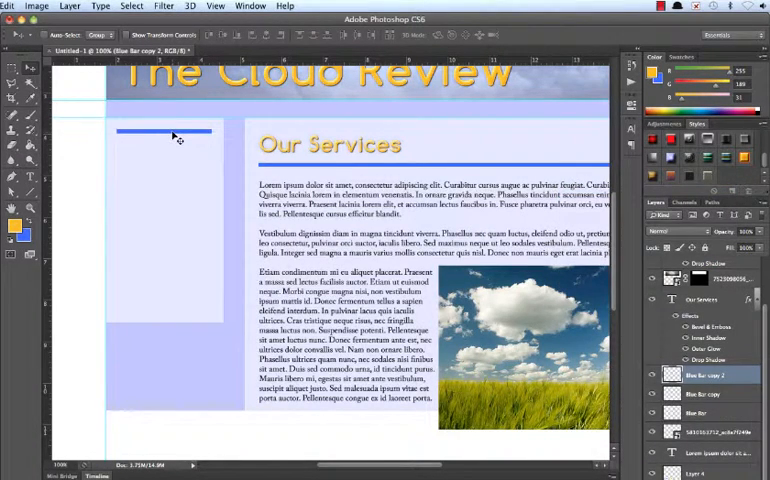
pyautogui.moveTo(164, 132); pyautogui.dragTo(176, 304)
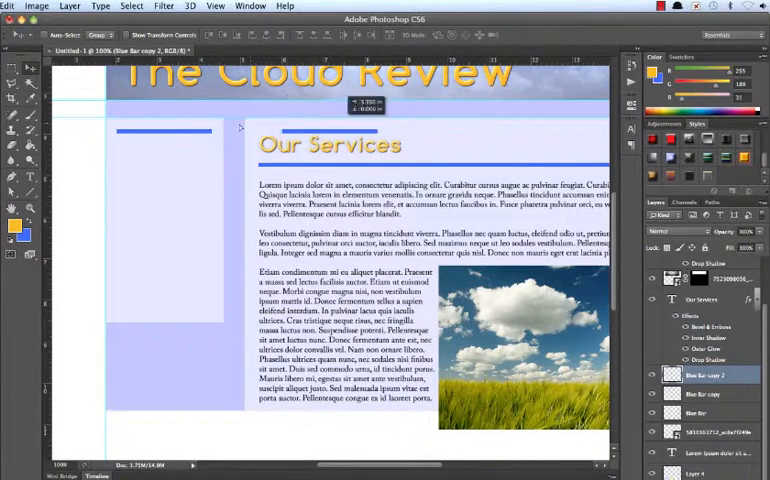
pyautogui.moveTo(164, 130); pyautogui.dragTo(176, 304)
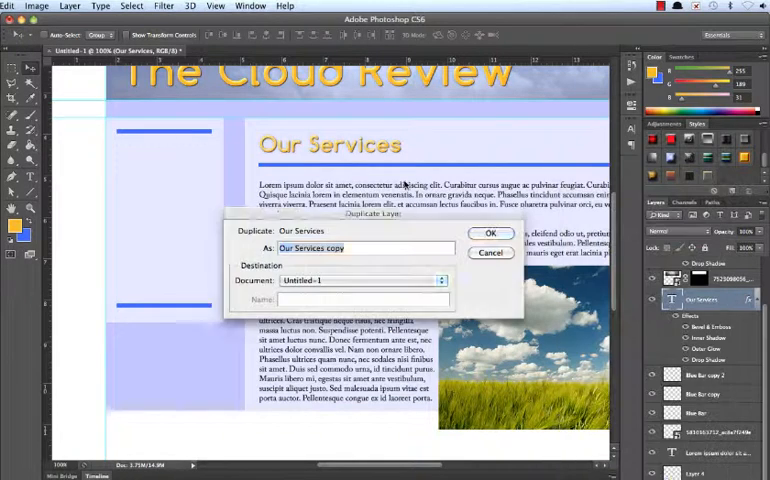
# Duplicate the Our Services heading into the left column as About and duplicate it again for the next entries
pyautogui.click(492, 232)
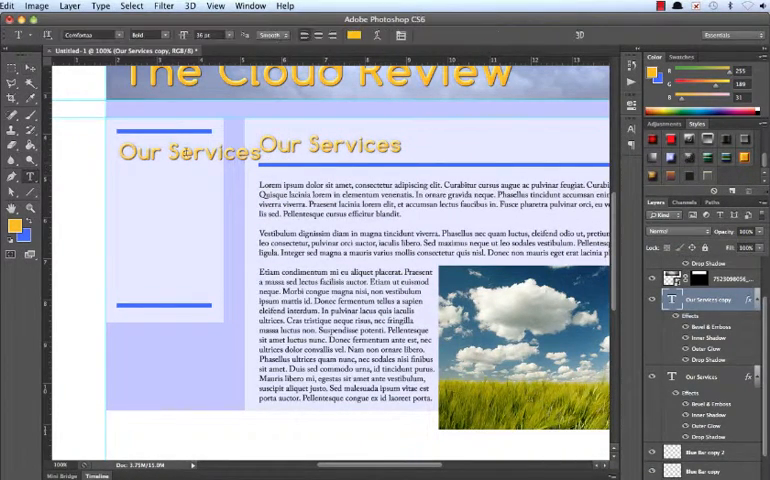
pyautogui.write('About')
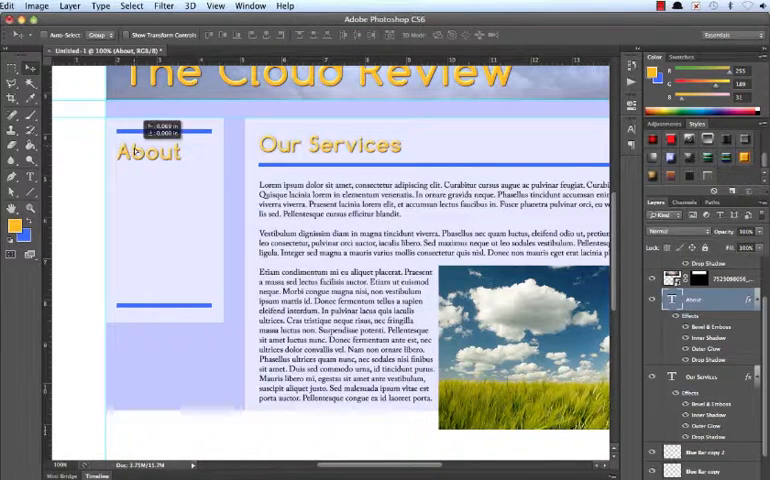
pyautogui.rightClick(694, 300)
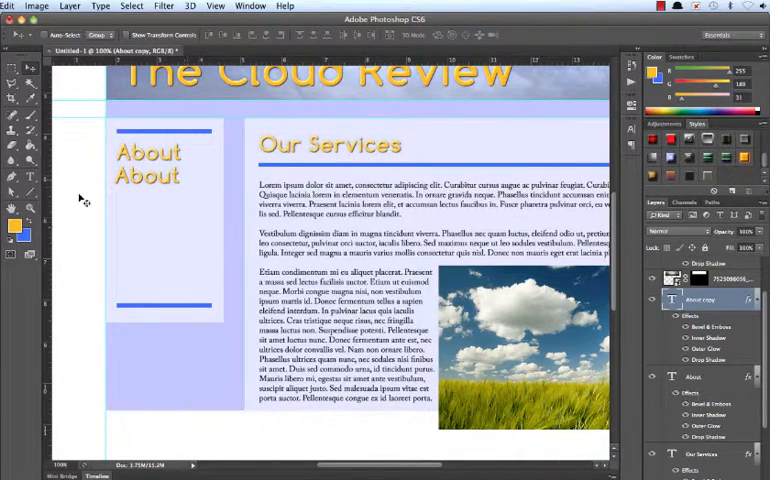
pyautogui.doubleClick(148, 176)
pyautogui.write('Clouds')
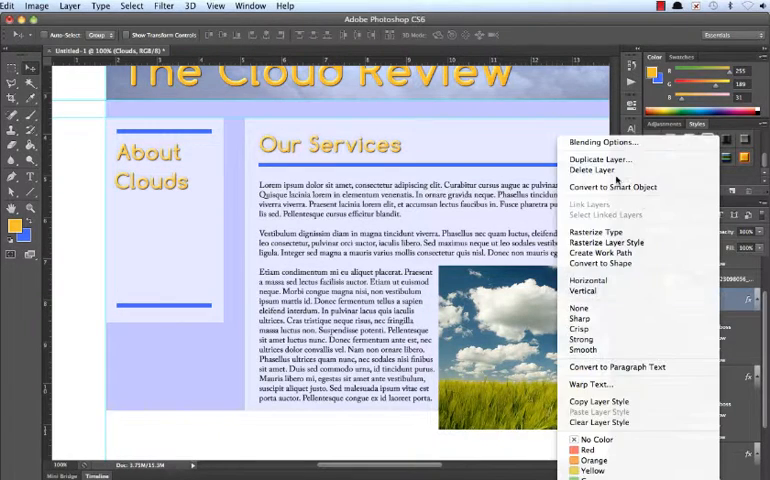
pyautogui.click(600, 160)
pyautogui.write('Reviews')
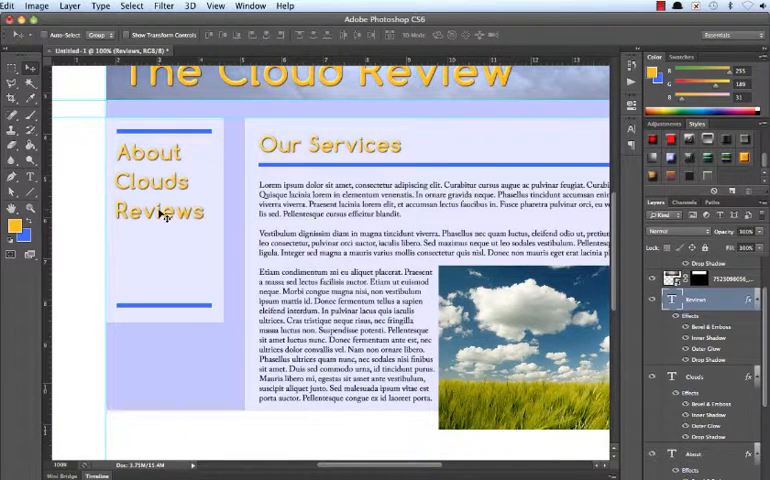
pyautogui.moveTo(128, 216)
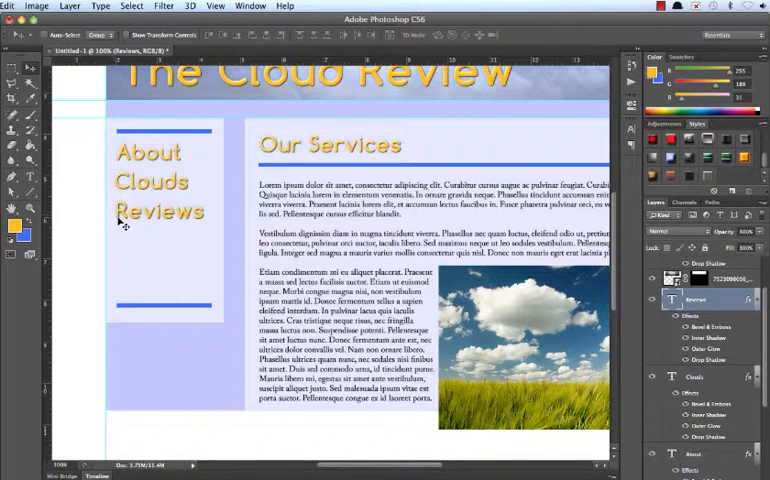
pyautogui.moveTo(122, 180)
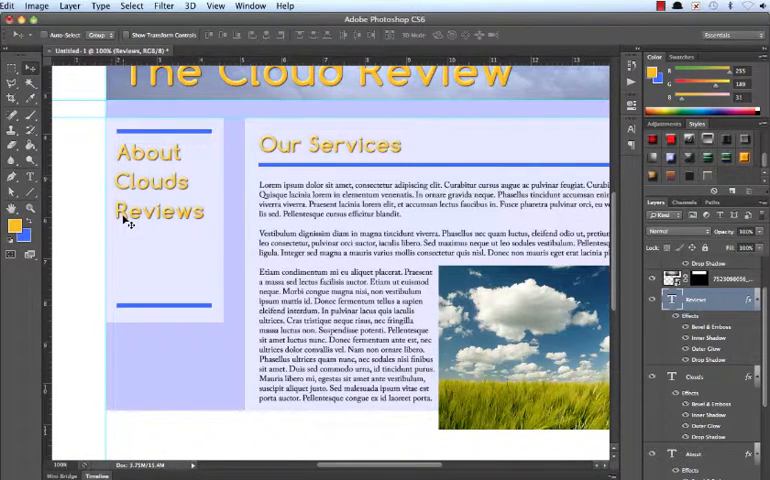
pyautogui.moveTo(576, 272)
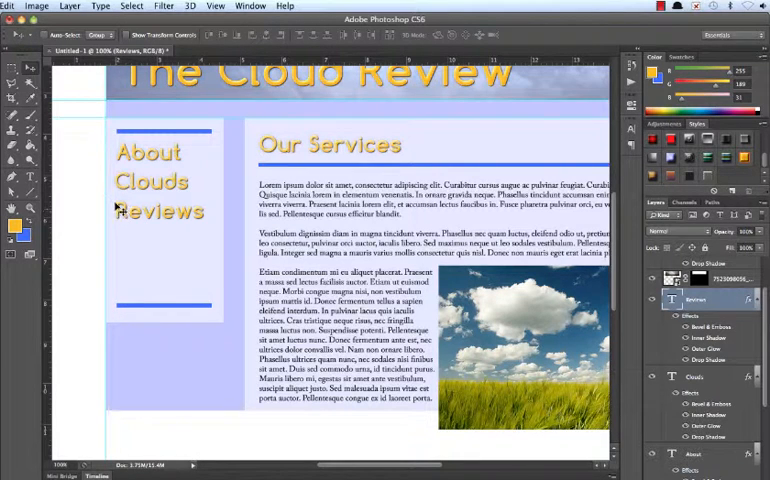
pyautogui.moveTo(536, 326)
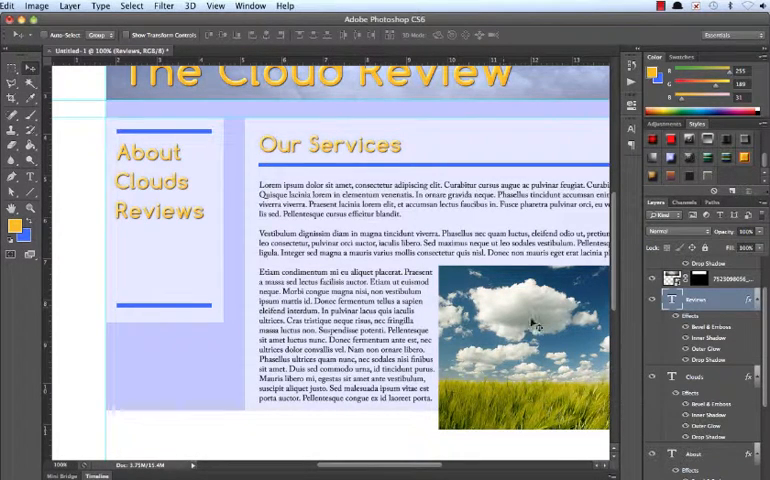
# Duplicate the Reviews text layer and retype the copy as Option
pyautogui.rightClick(696, 300)
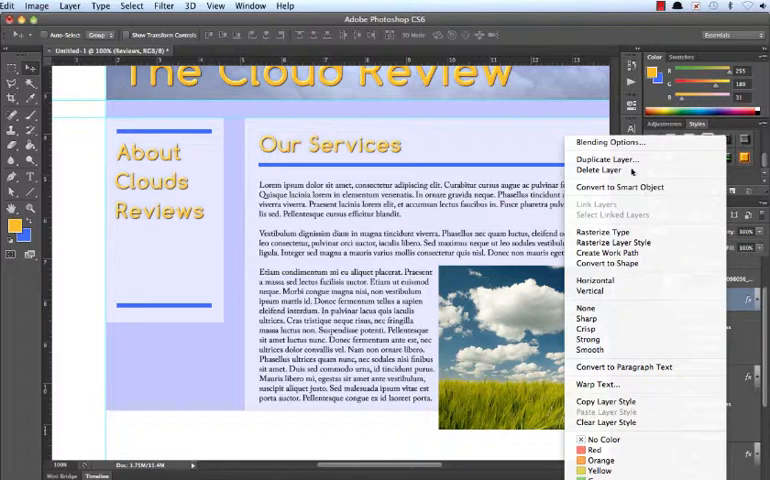
pyautogui.click(608, 160)
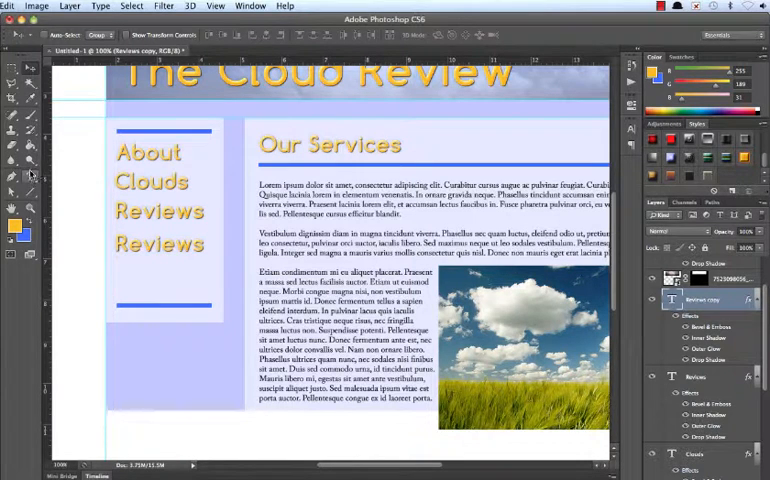
pyautogui.doubleClick(160, 244)
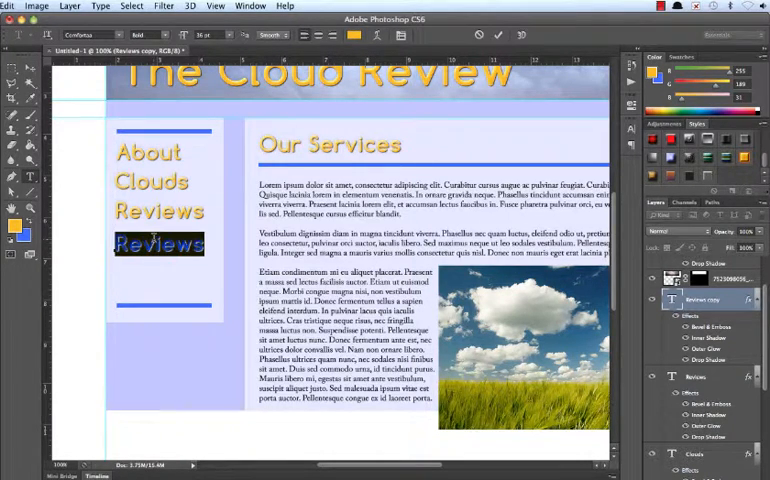
pyautogui.write('Option 4')
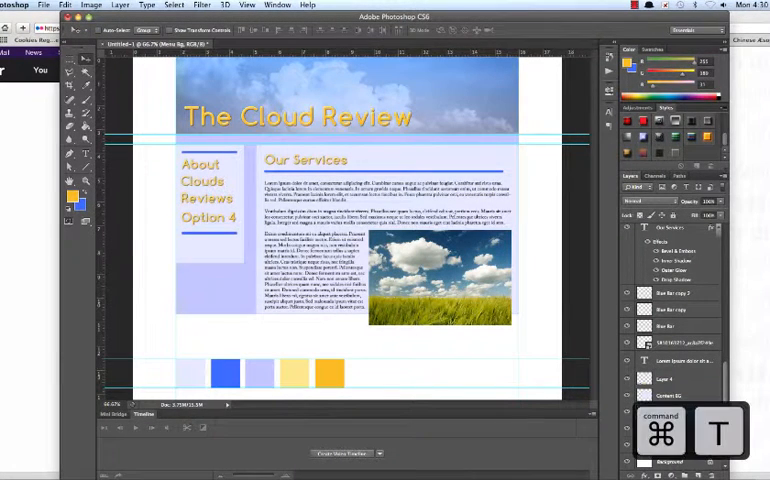
# Scale the left menu text and apply the transformation
pyautogui.click(210, 200)
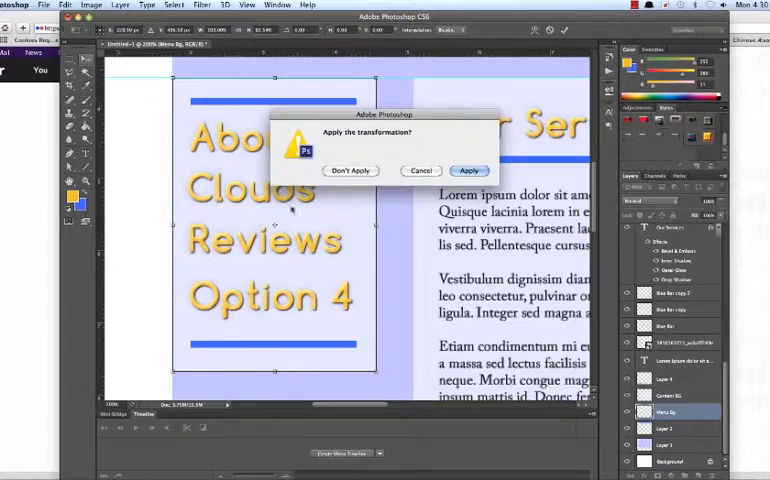
pyautogui.click(468, 170)
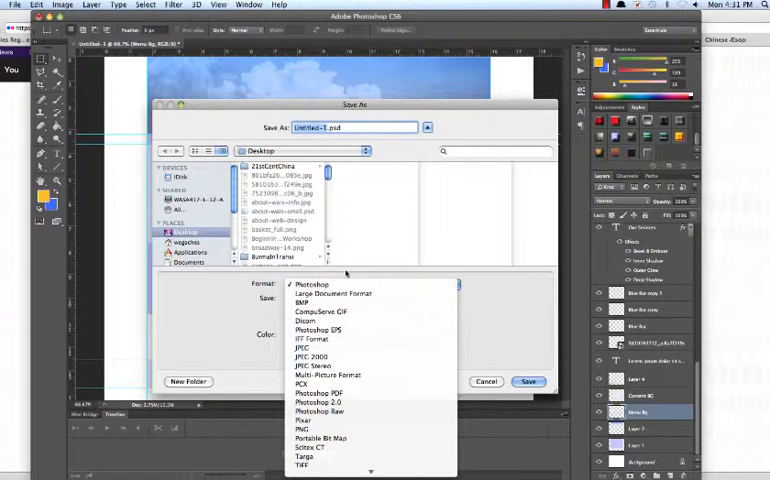
# Save the mock-up in Photoshop PSD format and accept the compatibility options
pyautogui.click(312, 284)
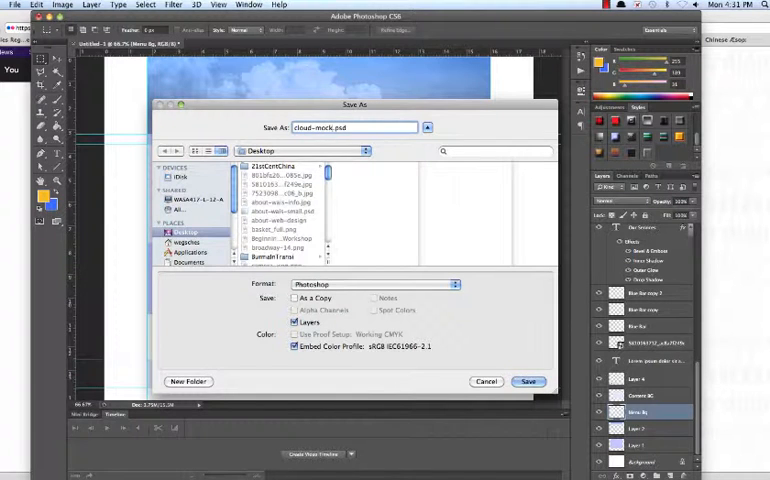
pyautogui.click(528, 380)
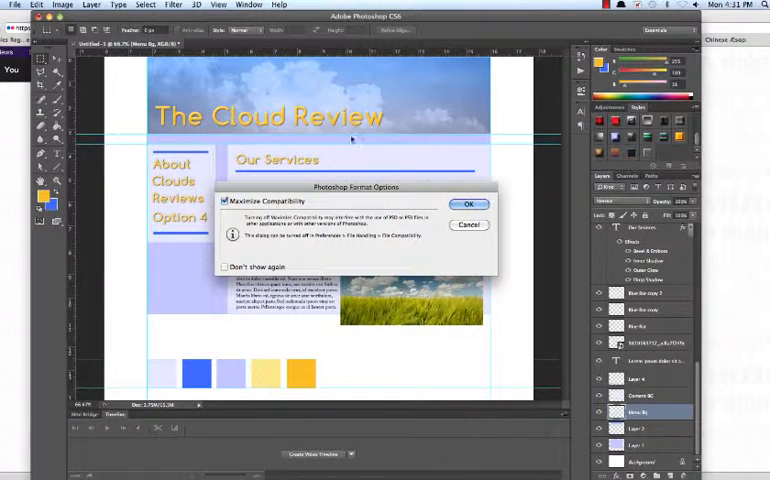
pyautogui.click(468, 204)
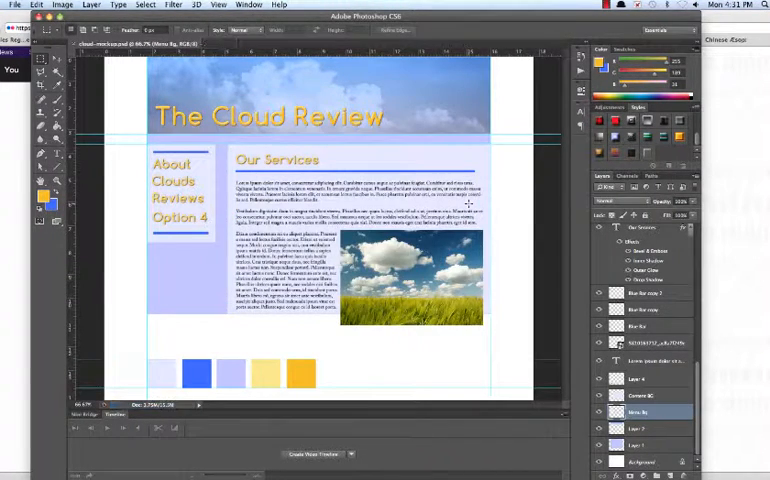